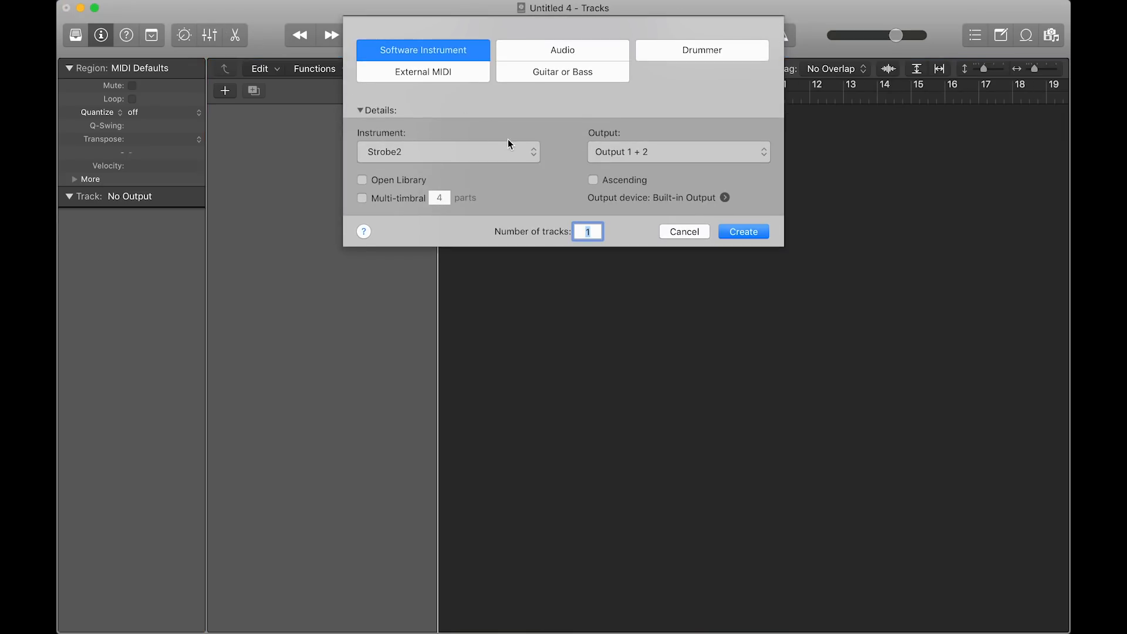
# - Choose AU Instruments > FXpansion > Strobe2 > Stereo as the new track's instrument
pyautogui.click(448, 152)
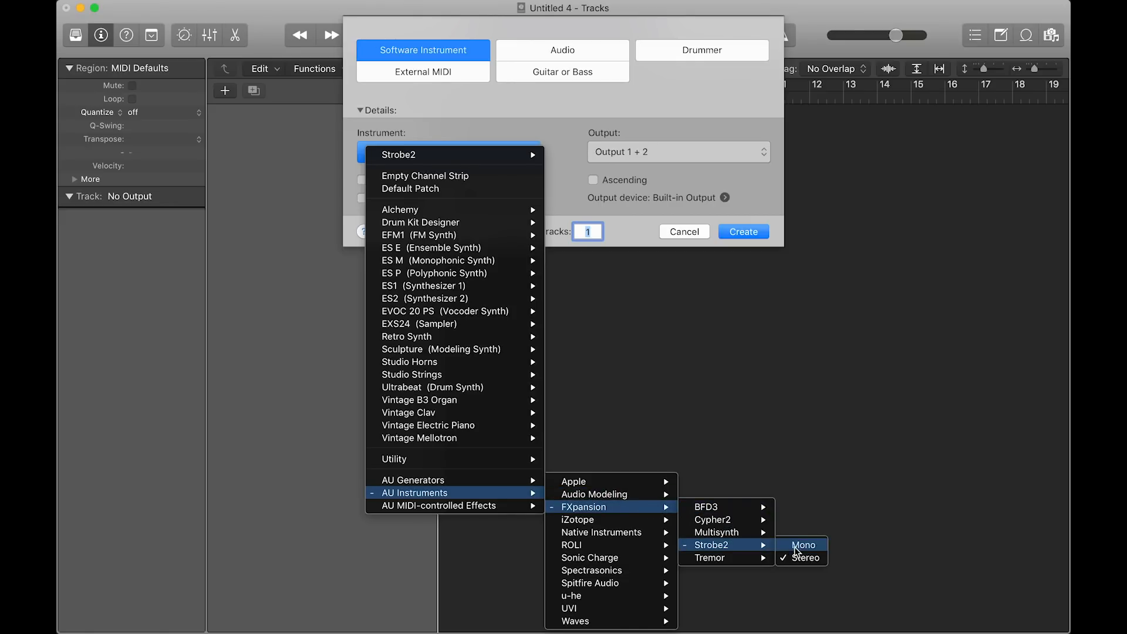
pyautogui.click(803, 545)
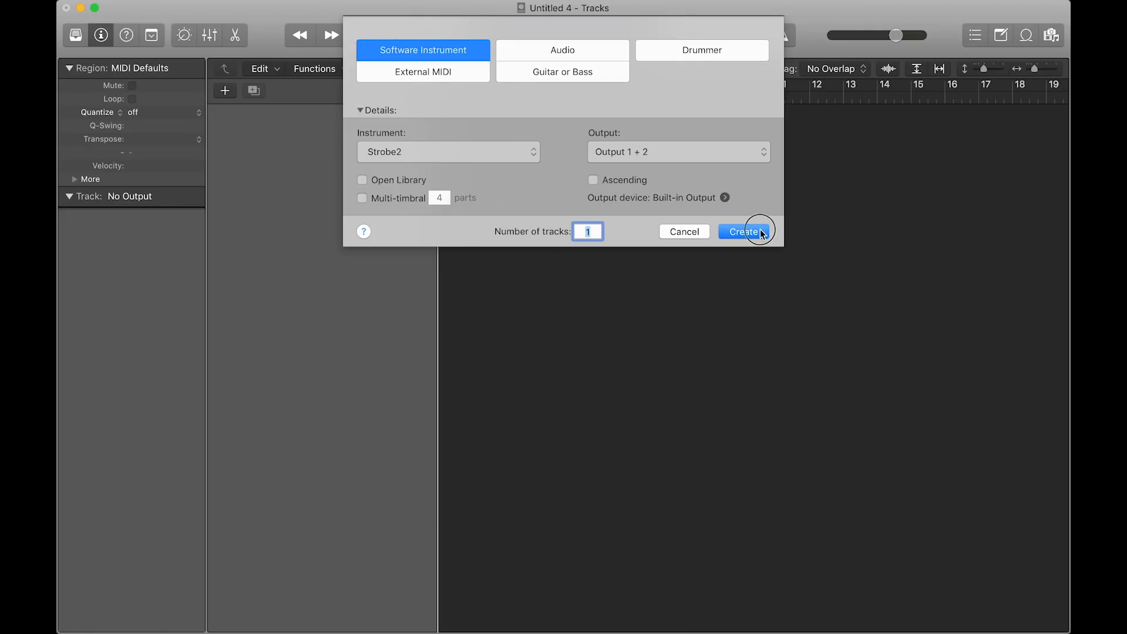
pyautogui.click(744, 232)
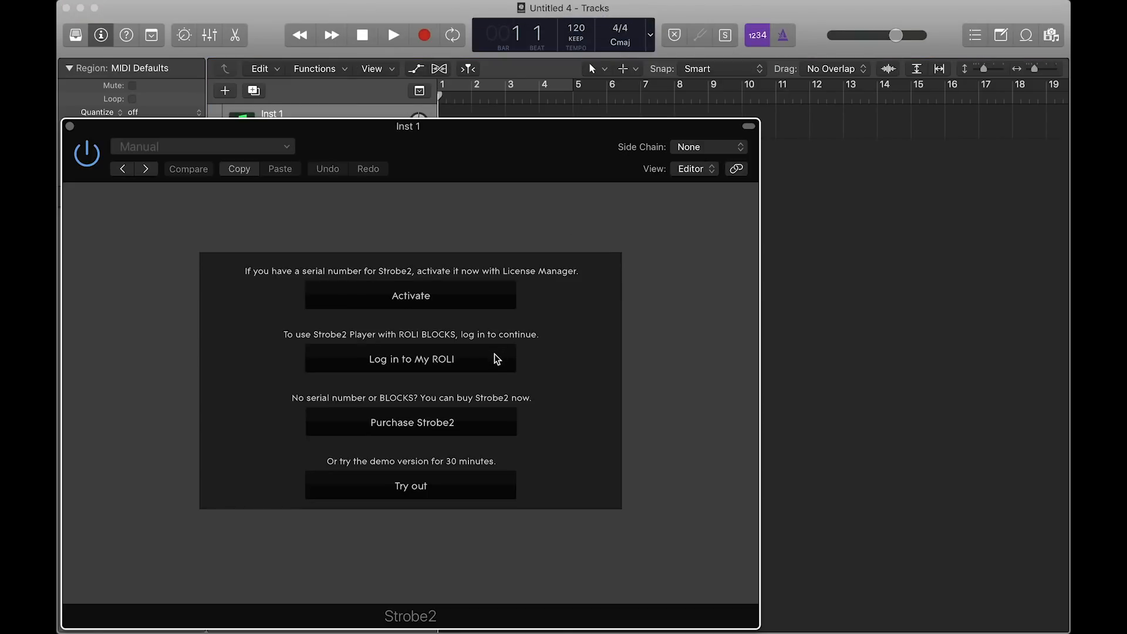
pyautogui.click(410, 359)
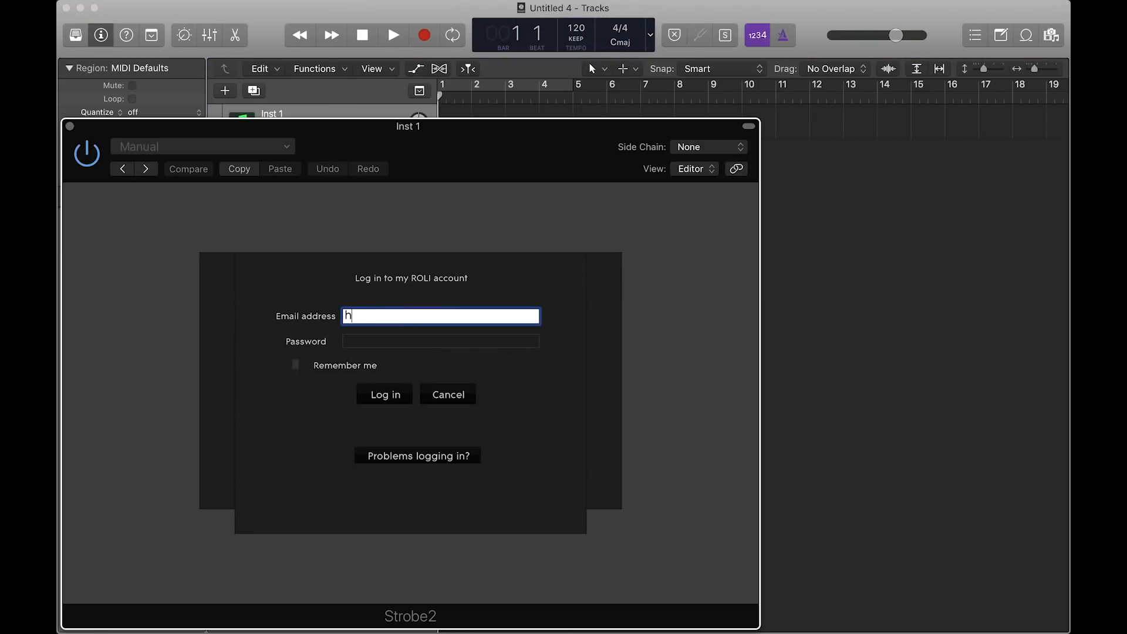
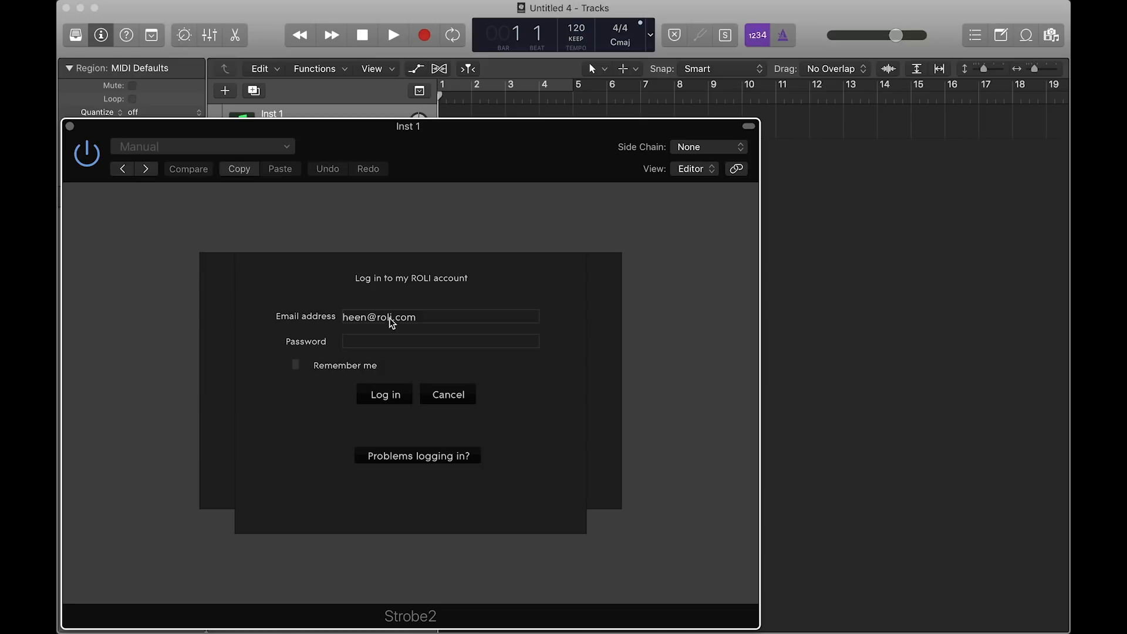
pyautogui.write('•••')
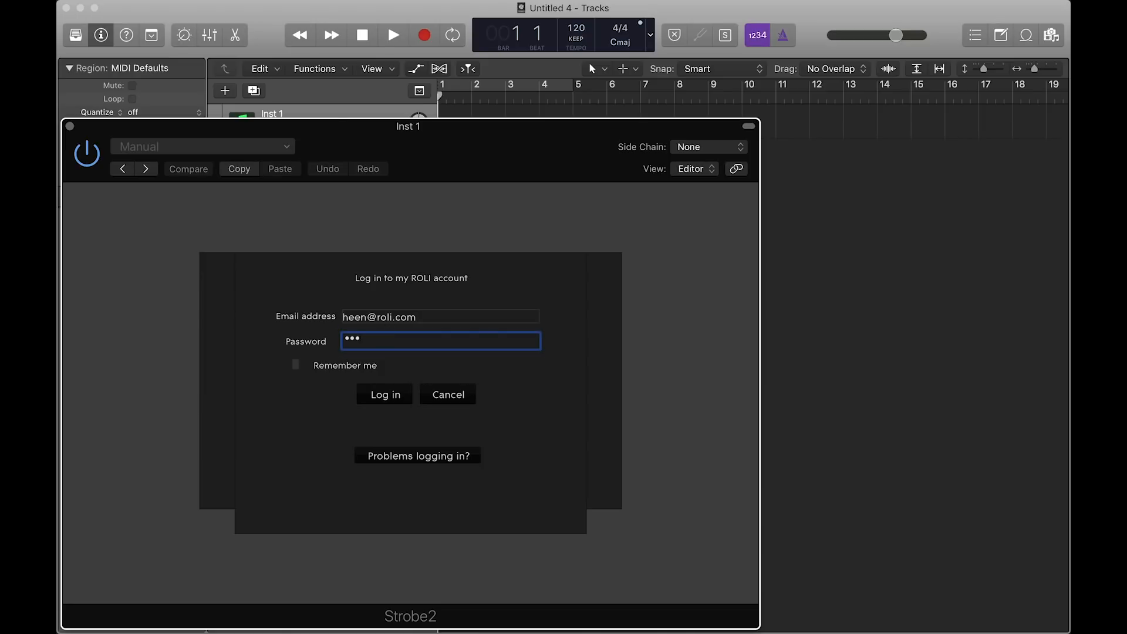
pyautogui.write('password')
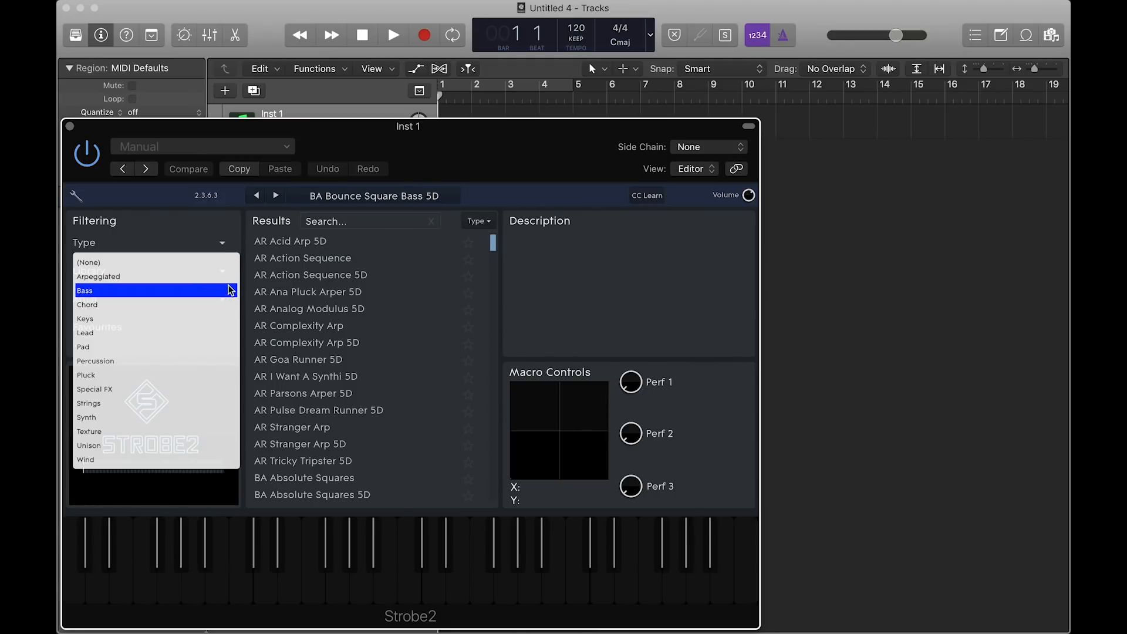
# - Filter Strobe2 presets to Type Bass and Artist ROLI, then load BA Full Mini Fat Bass 5D
pyautogui.click(84, 290)
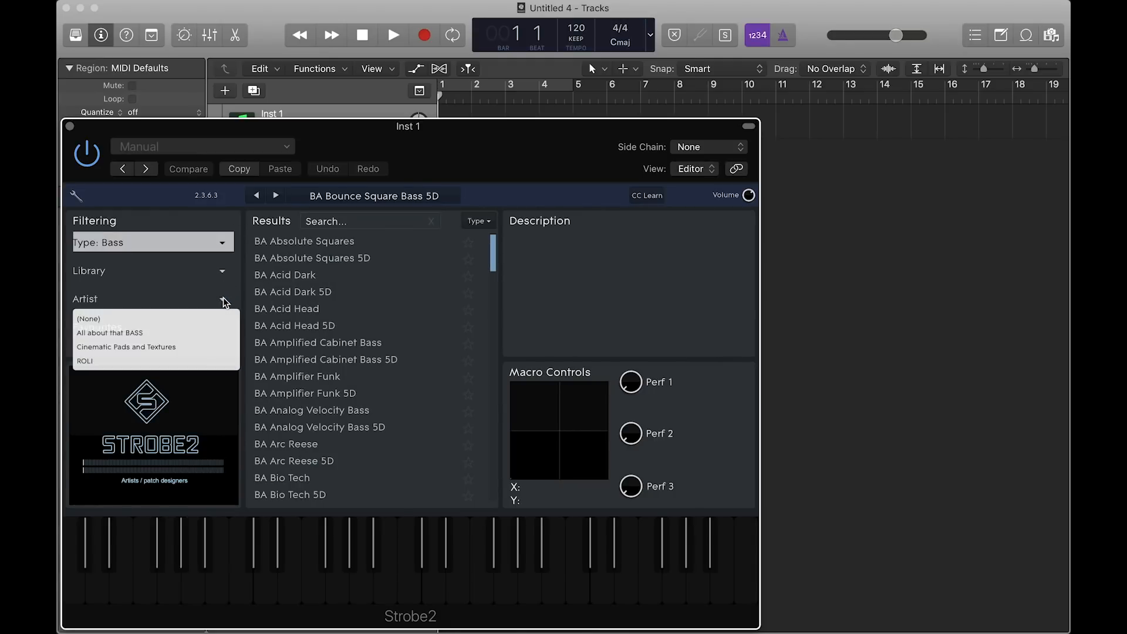
pyautogui.click(85, 361)
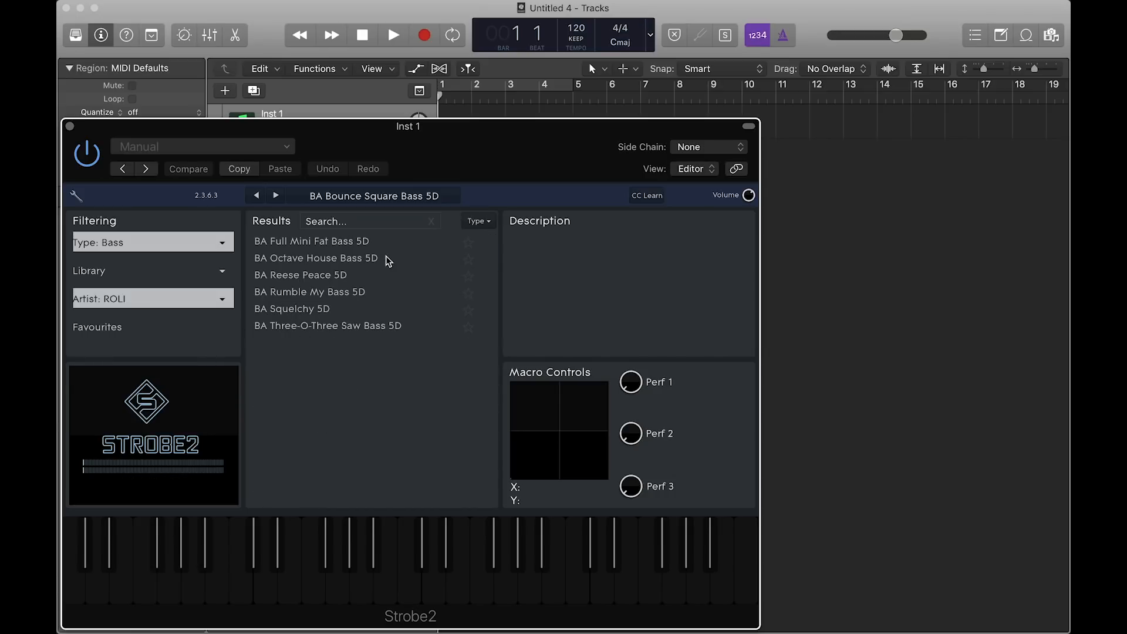
pyautogui.click(311, 241)
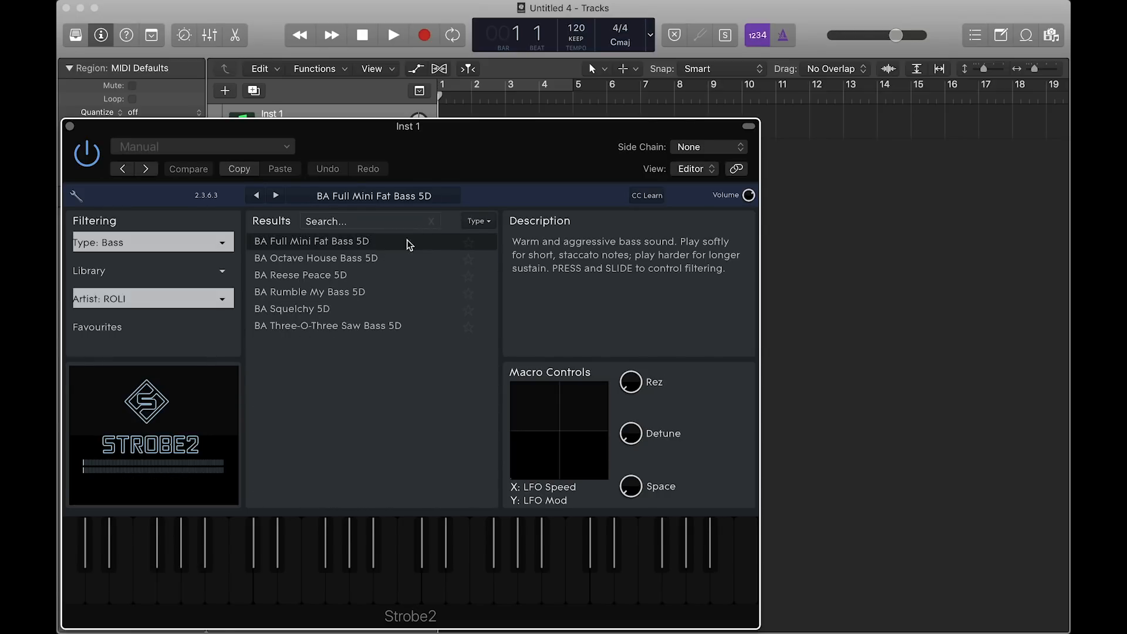